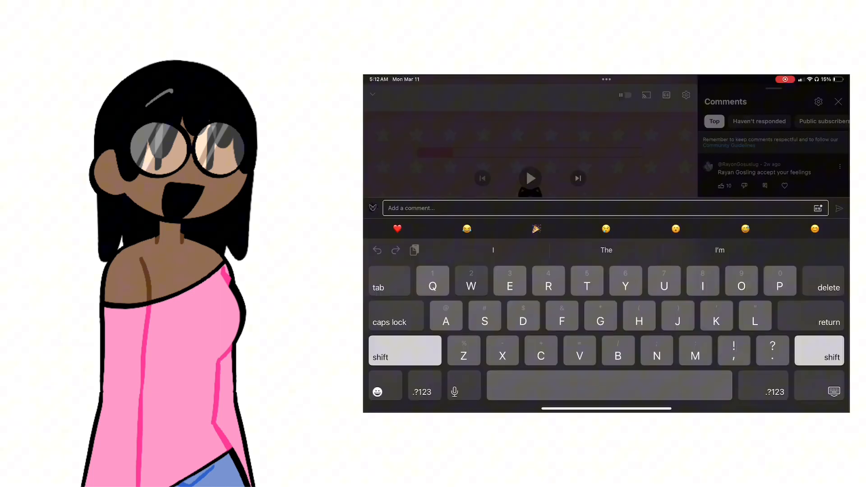
{"action": "type", "text": "Why do you smell li"}
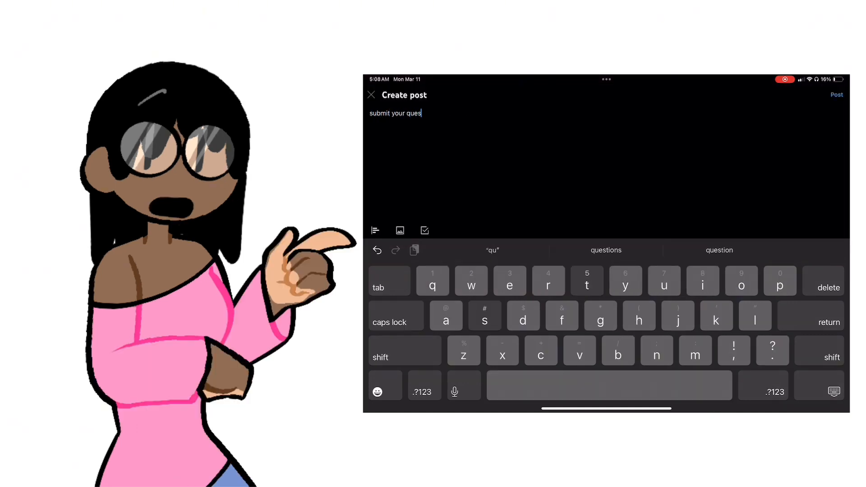
{"action": "type", "text": "tions to this po"}
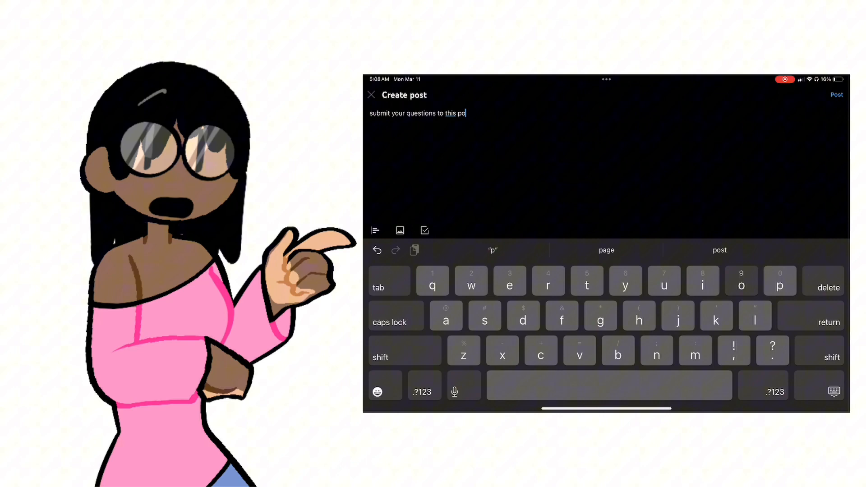